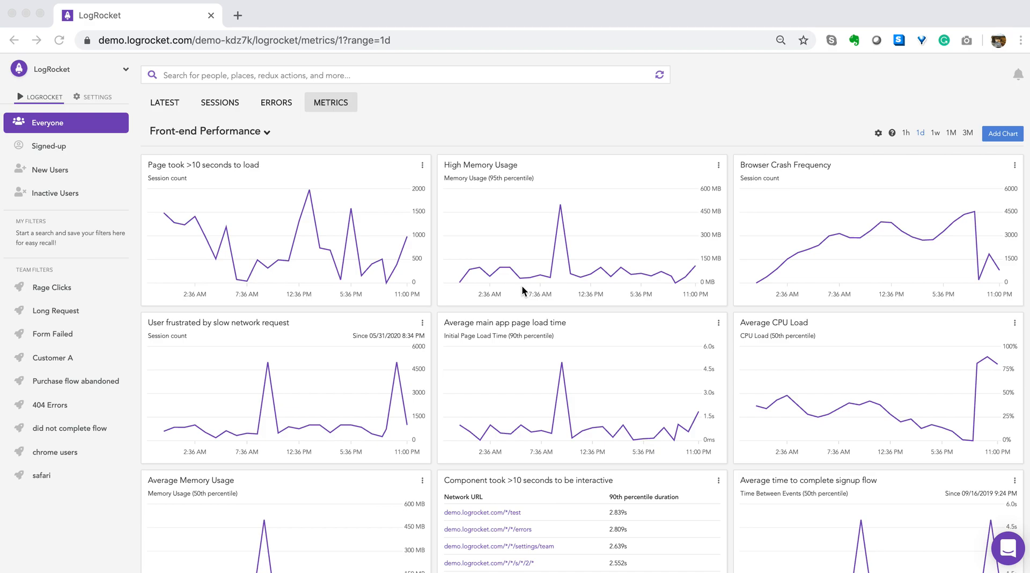
{"action": "mouse_move", "coordinate": [520, 293]}
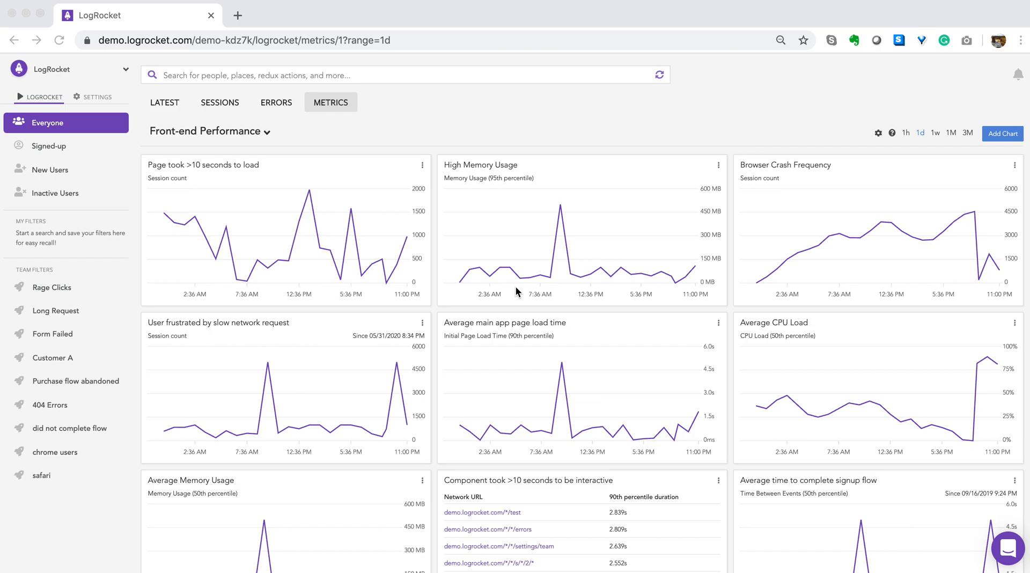
{"action": "mouse_move", "coordinate": [302, 252]}
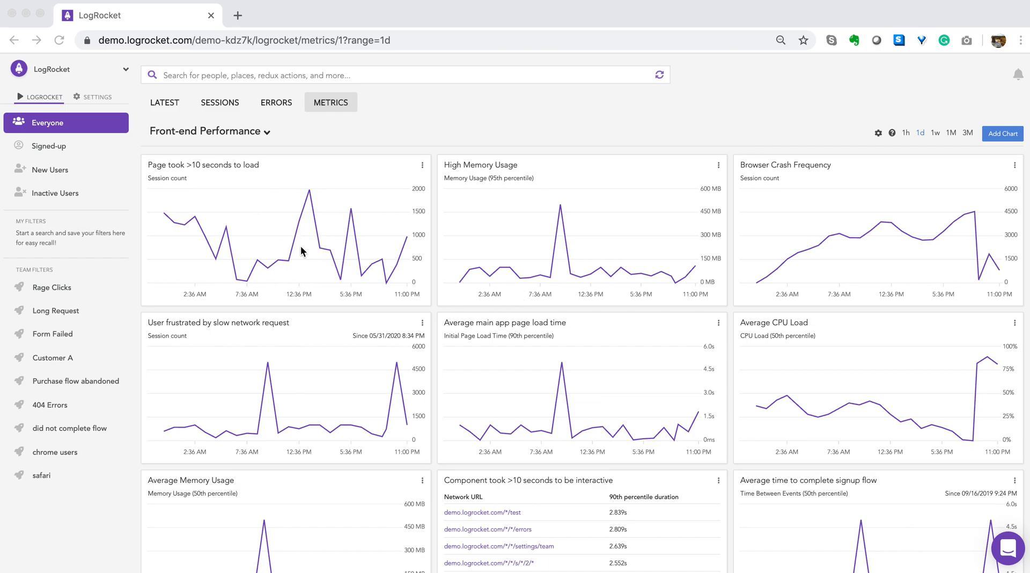
{"action": "mouse_move", "coordinate": [377, 239]}
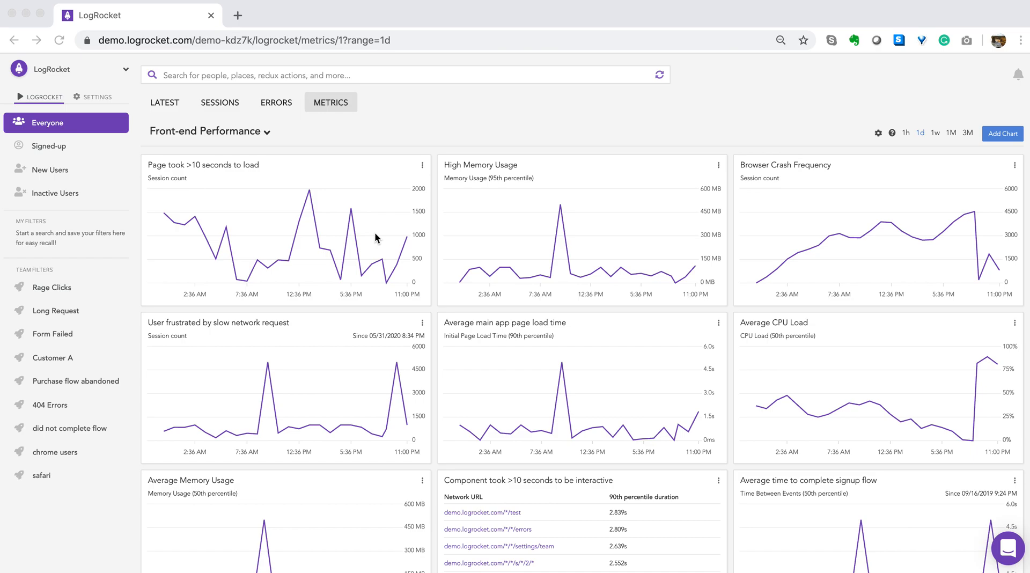
{"action": "mouse_move", "coordinate": [379, 249]}
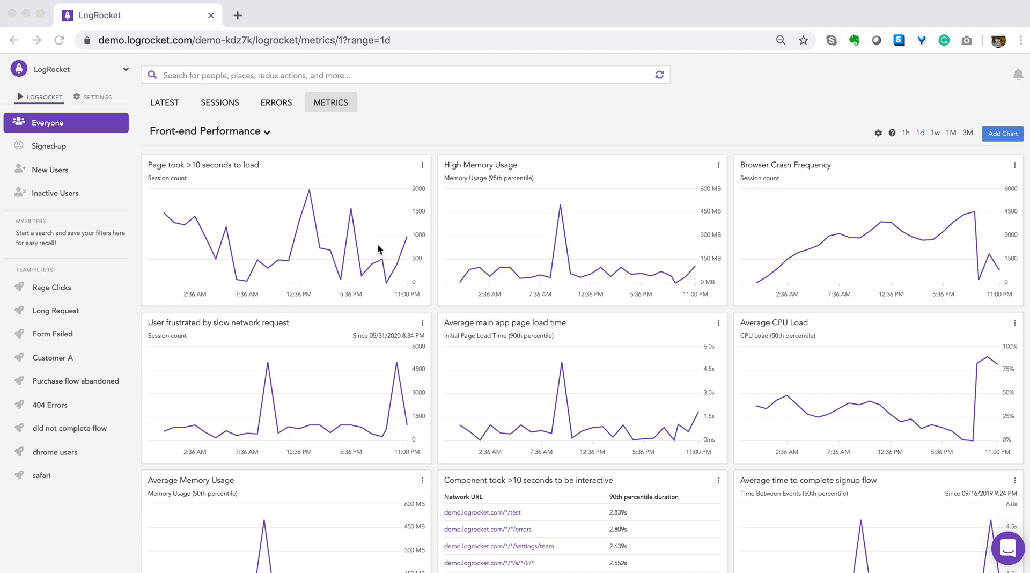
{"action": "mouse_move", "coordinate": [312, 204]}
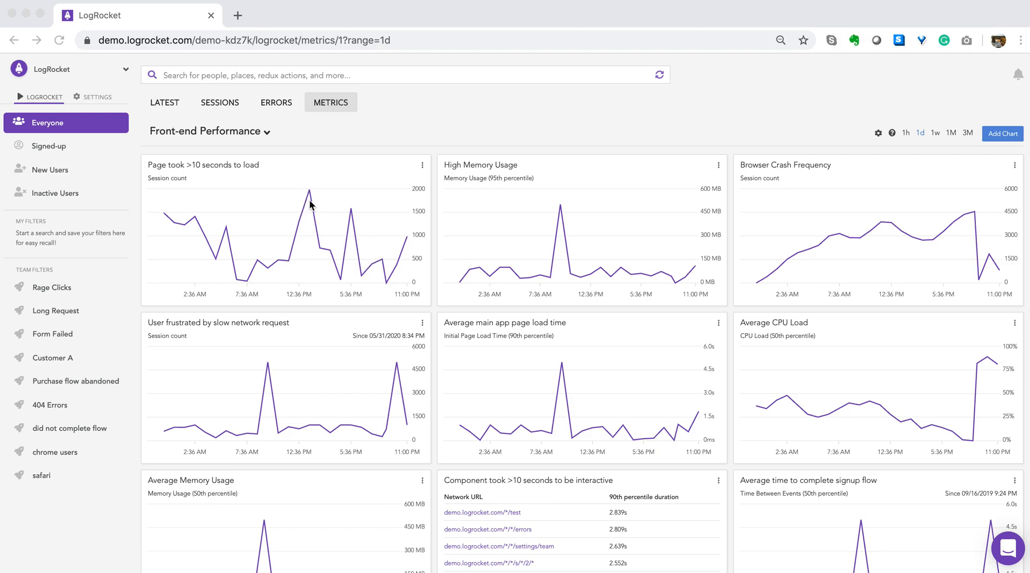
{"action": "mouse_move", "coordinate": [556, 222]}
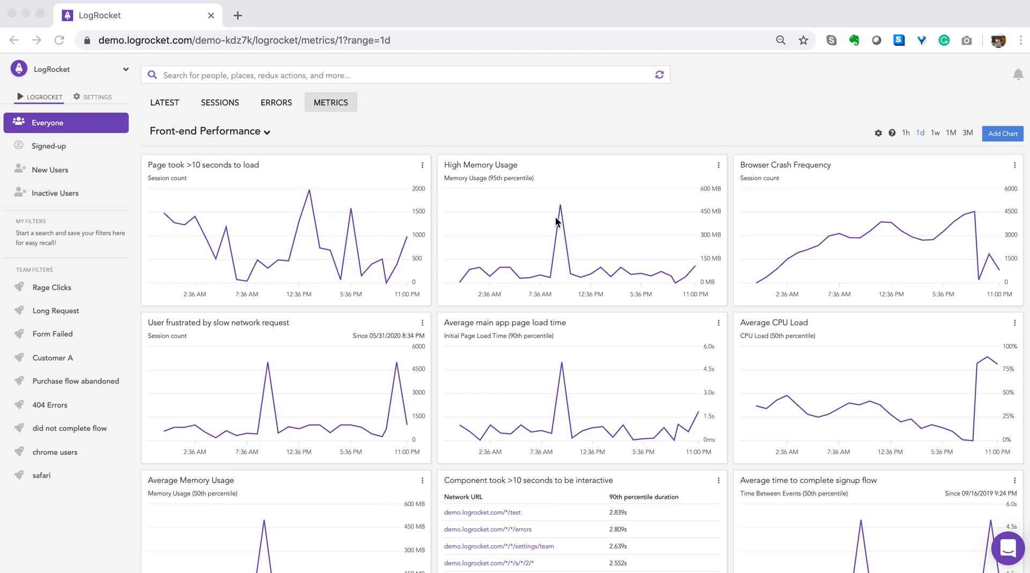
{"action": "mouse_move", "coordinate": [549, 238]}
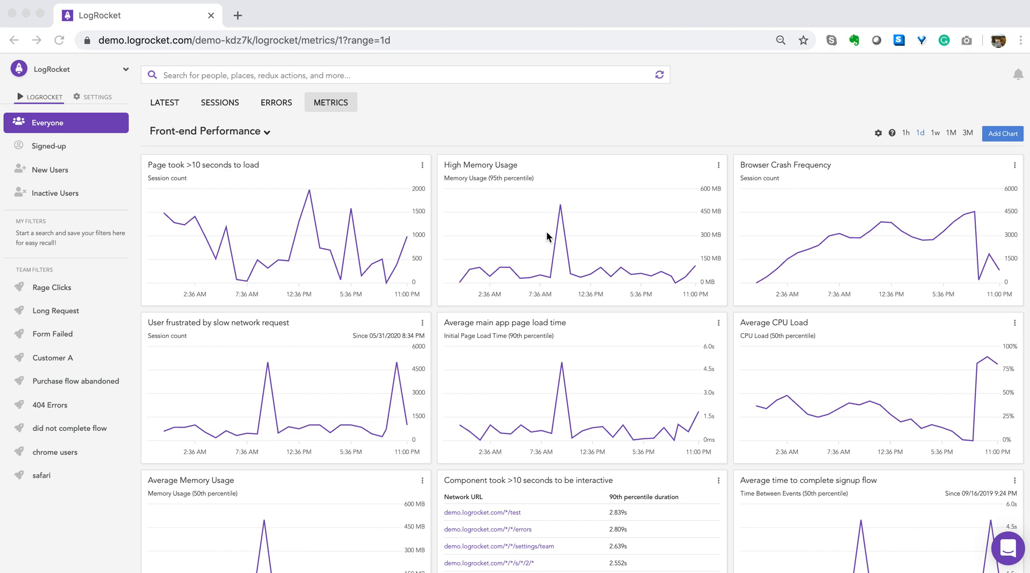
{"action": "mouse_move", "coordinate": [540, 242]}
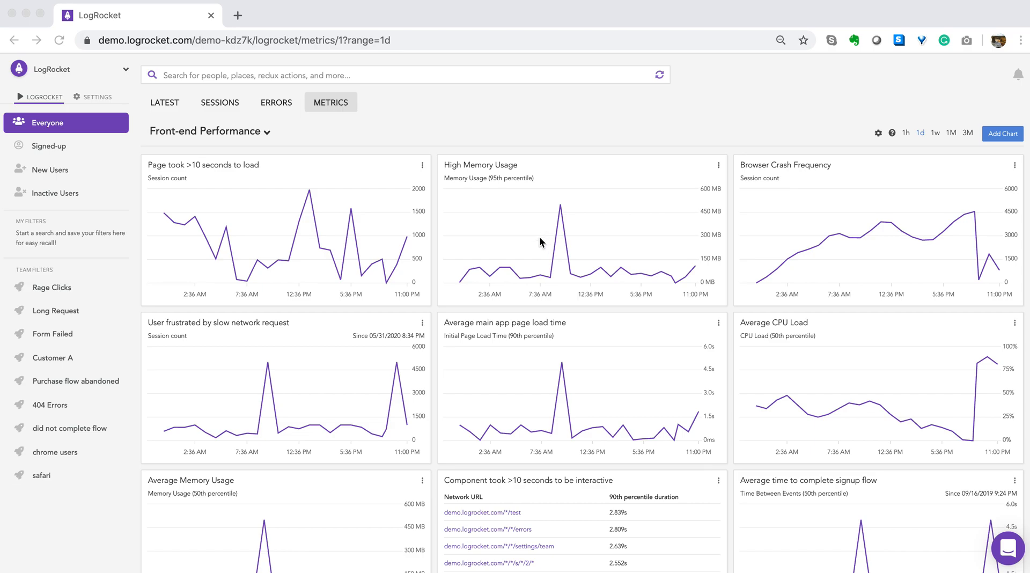
{"action": "mouse_move", "coordinate": [564, 235]}
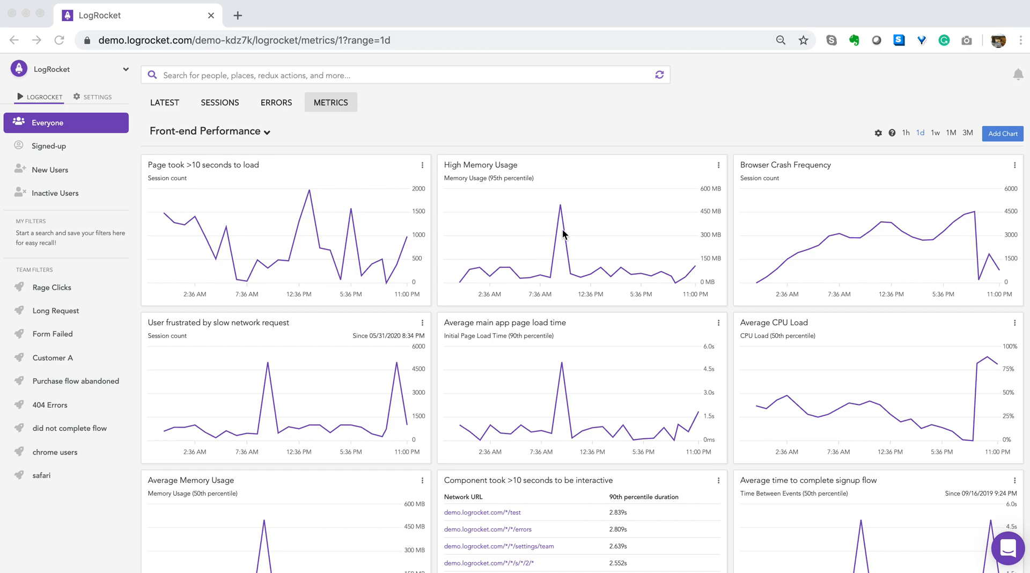
{"action": "mouse_move", "coordinate": [880, 254]}
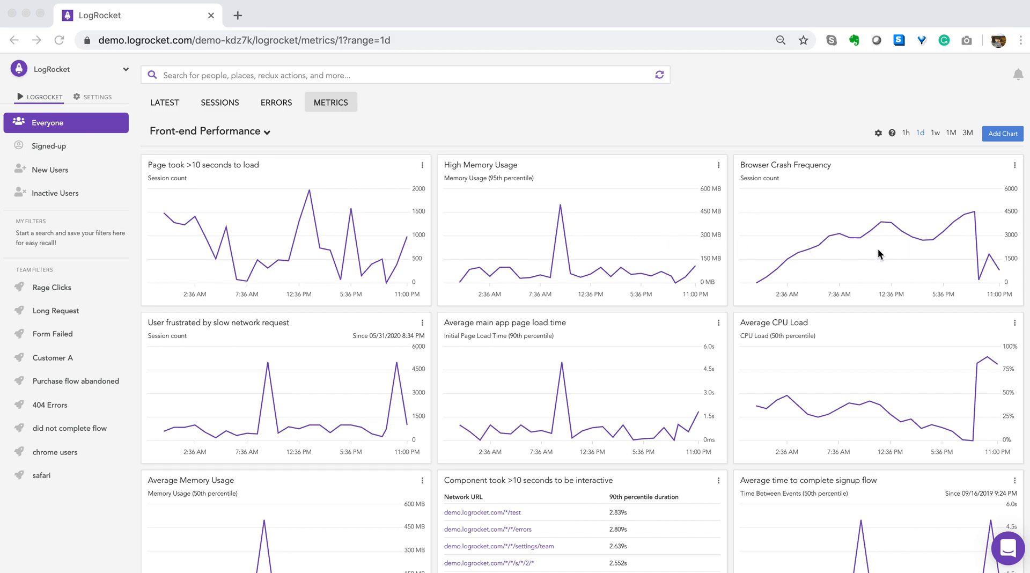
{"action": "mouse_move", "coordinate": [874, 244]}
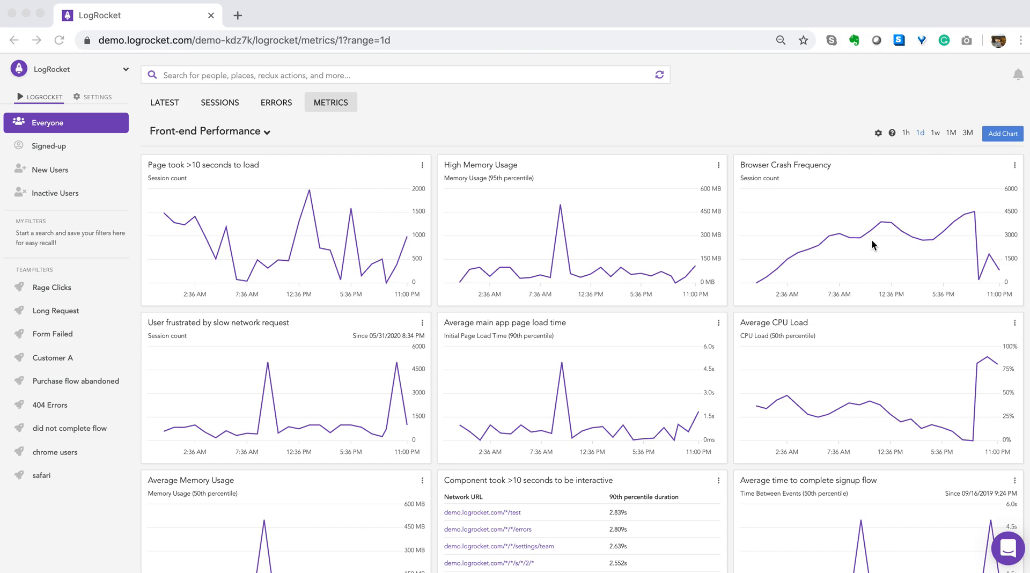
{"action": "mouse_move", "coordinate": [868, 231]}
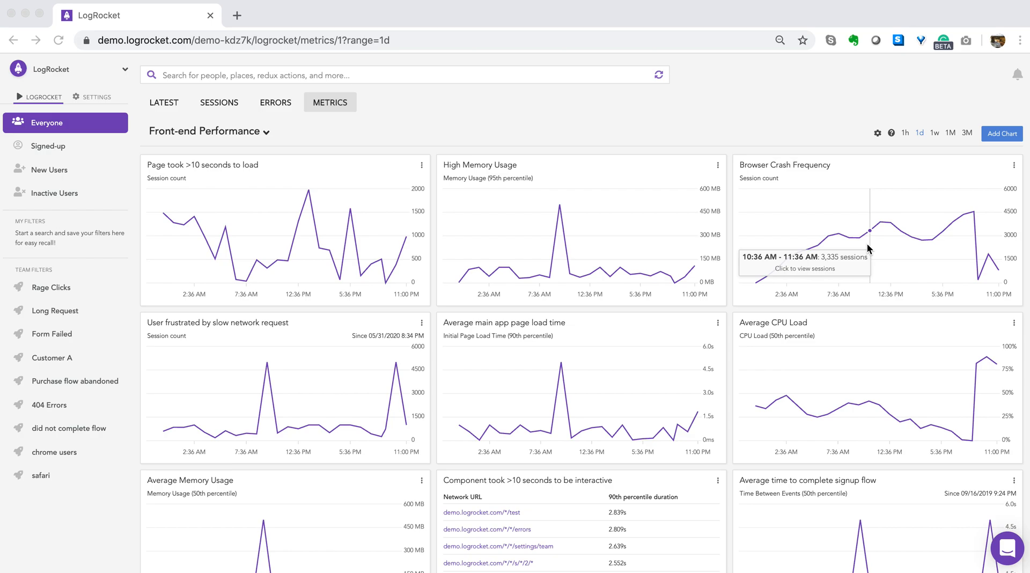
{"action": "mouse_move", "coordinate": [337, 112]}
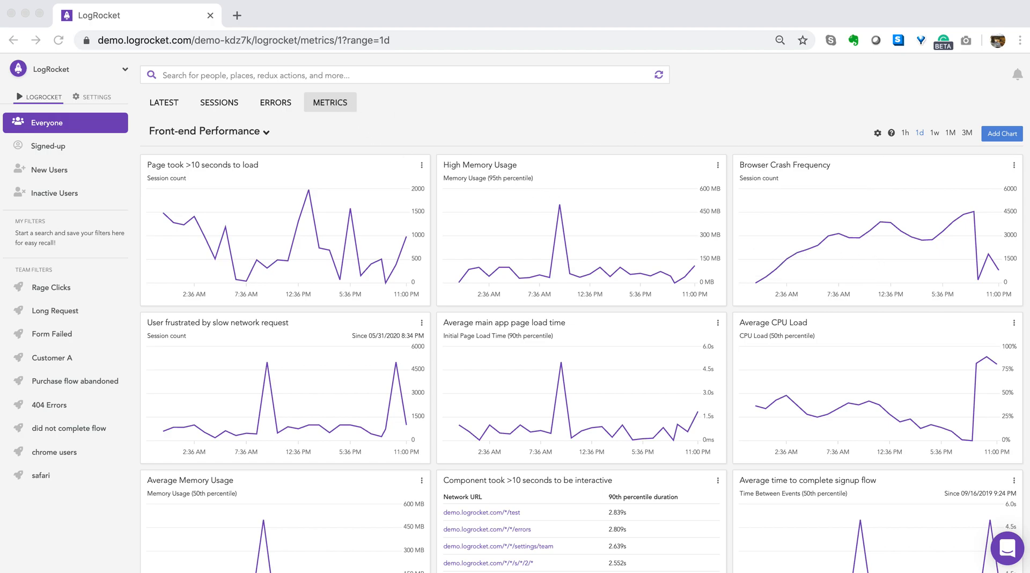
{"action": "mouse_move", "coordinate": [1002, 134]}
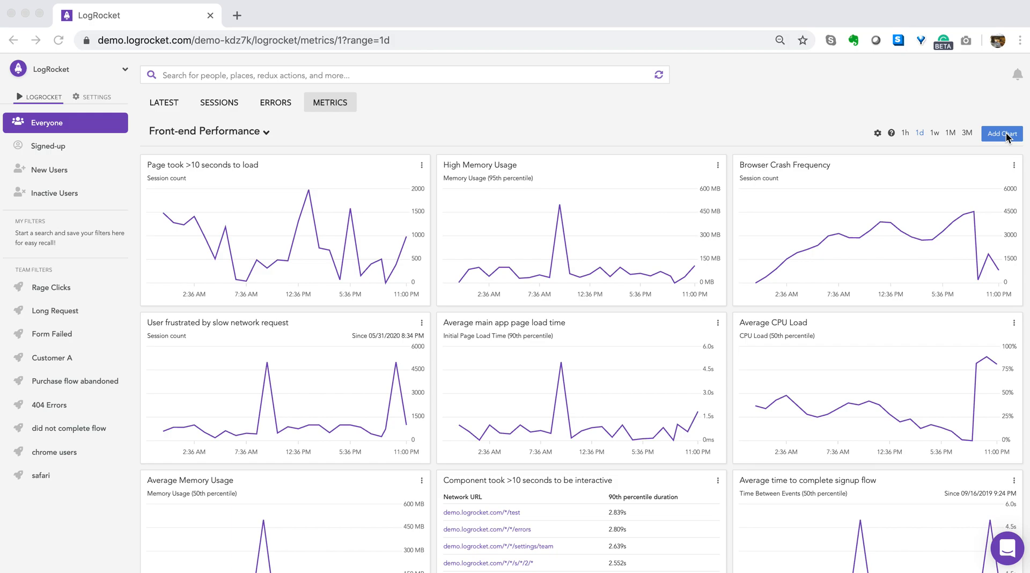
Start a new chart named '500 Errors', keeping it a timeseries of session count.
{"action": "left_click", "coordinate": [1002, 133]}
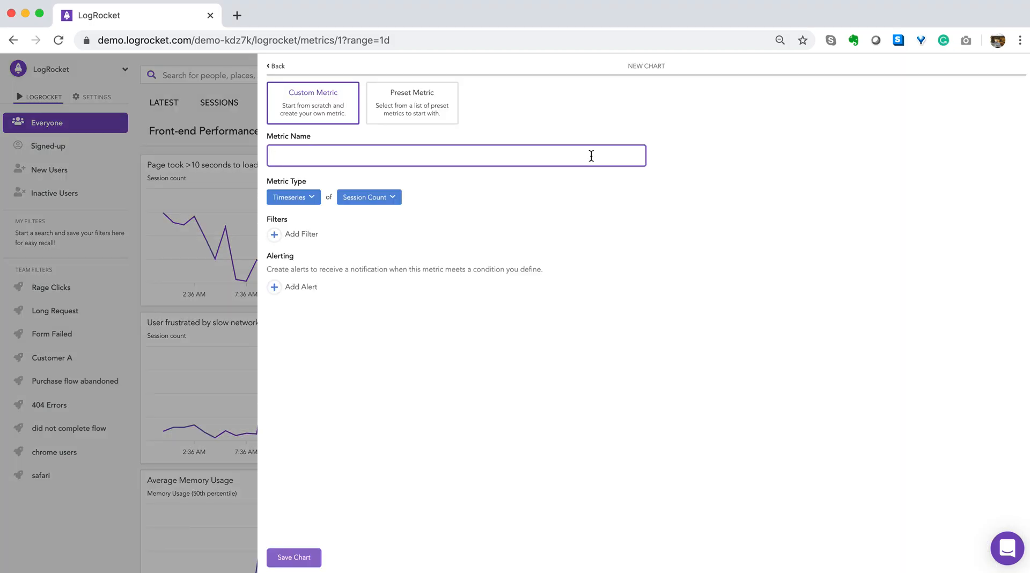
{"action": "mouse_move", "coordinate": [316, 151]}
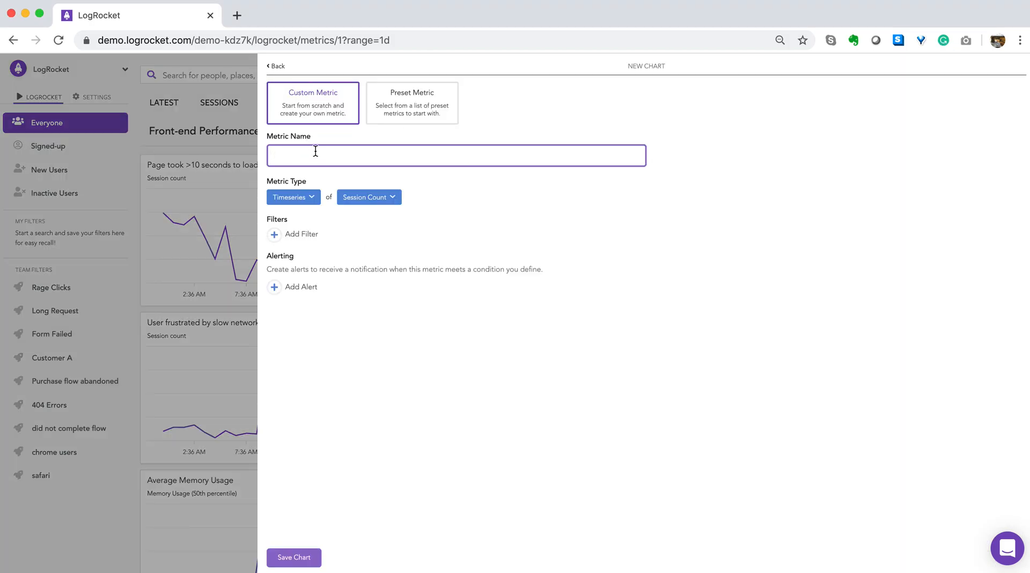
{"action": "type", "text": "500 Errors"}
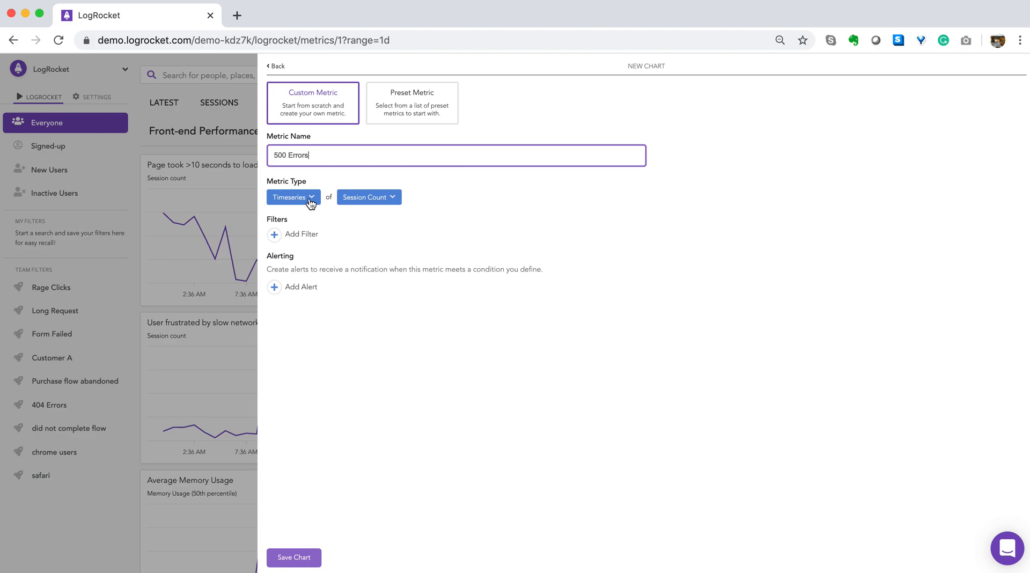
{"action": "mouse_move", "coordinate": [391, 198]}
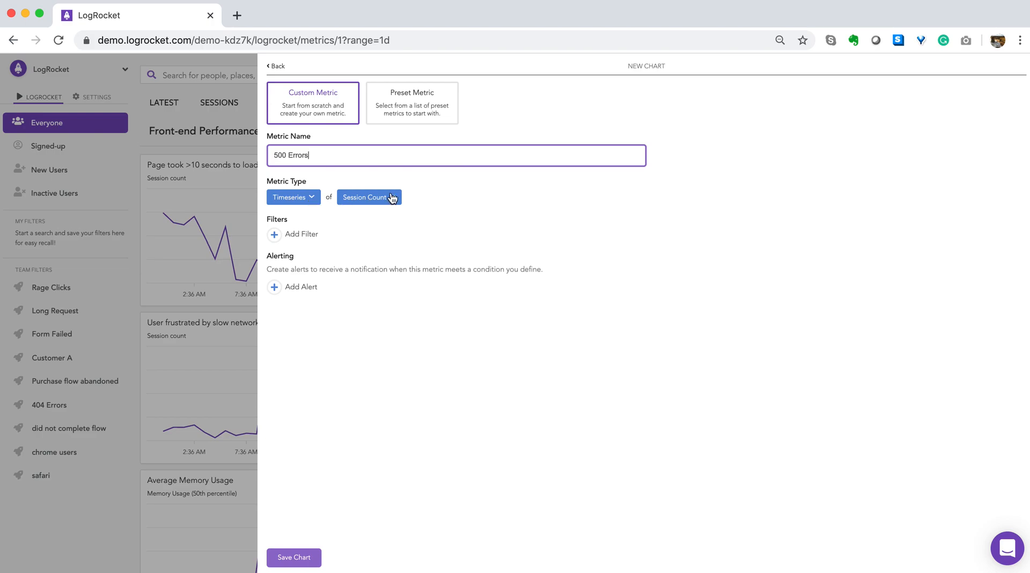
{"action": "mouse_move", "coordinate": [378, 203]}
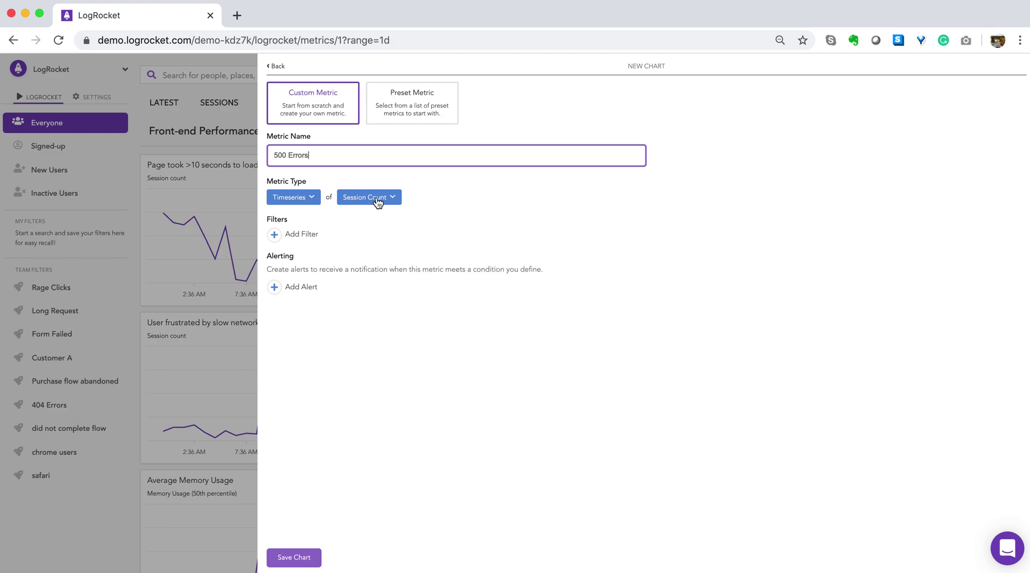
{"action": "mouse_move", "coordinate": [281, 240]}
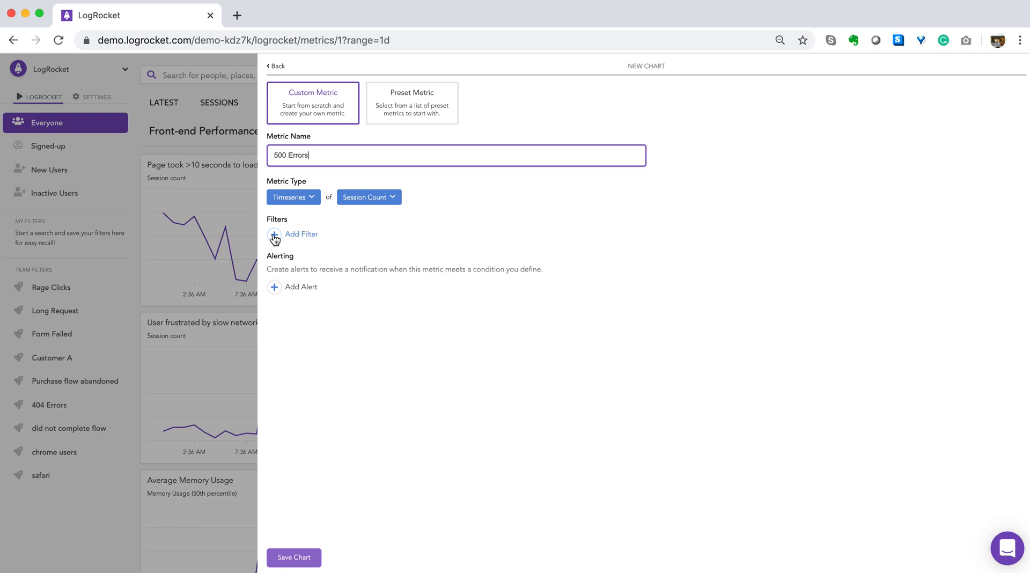
Filter the metric to Network Request sessions with status code equal to 500.
{"action": "left_click", "coordinate": [293, 234]}
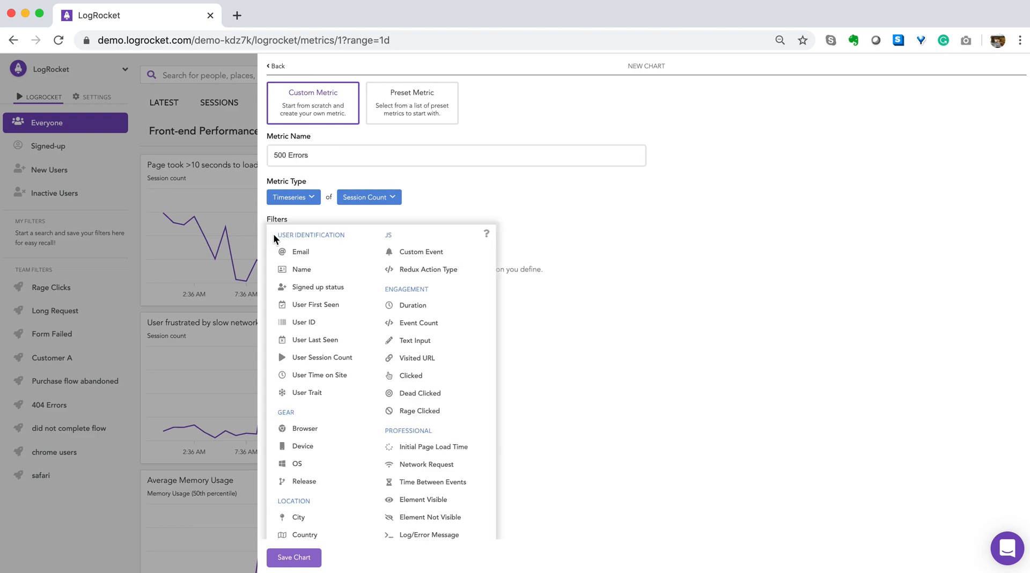
{"action": "mouse_move", "coordinate": [446, 464]}
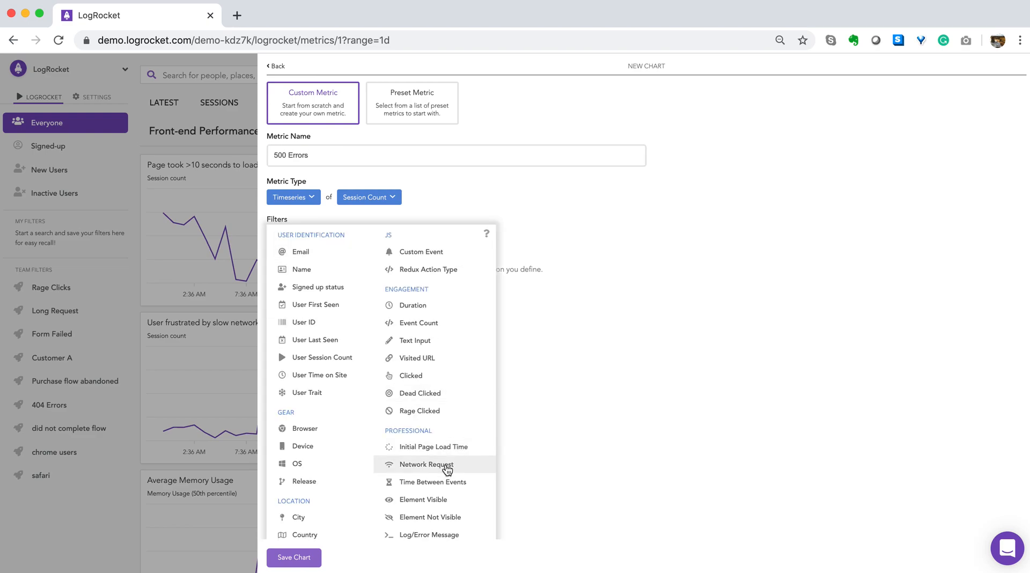
{"action": "left_click", "coordinate": [426, 464]}
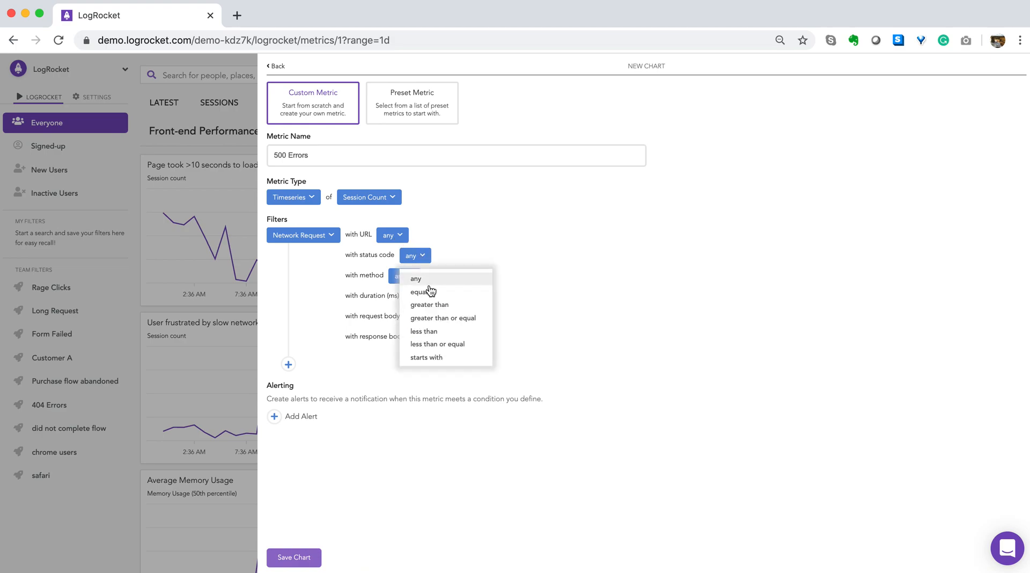
{"action": "left_click", "coordinate": [420, 291]}
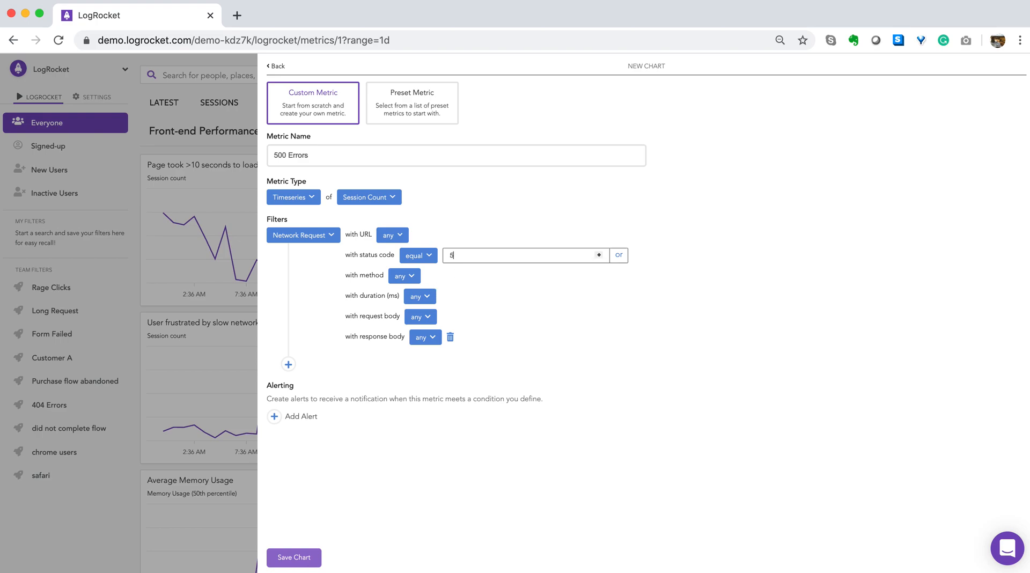
{"action": "type", "text": "00"}
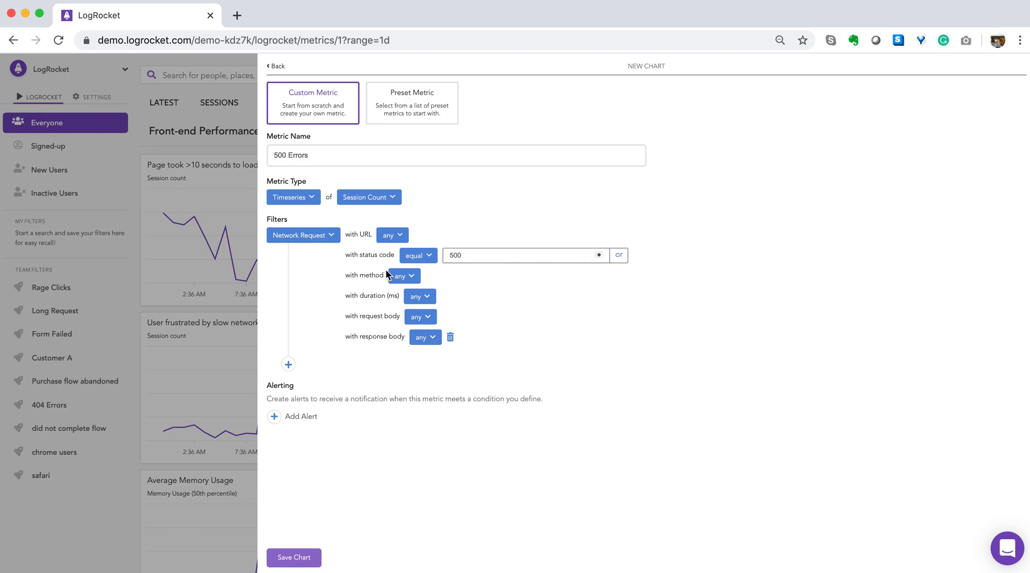
{"action": "mouse_move", "coordinate": [469, 361]}
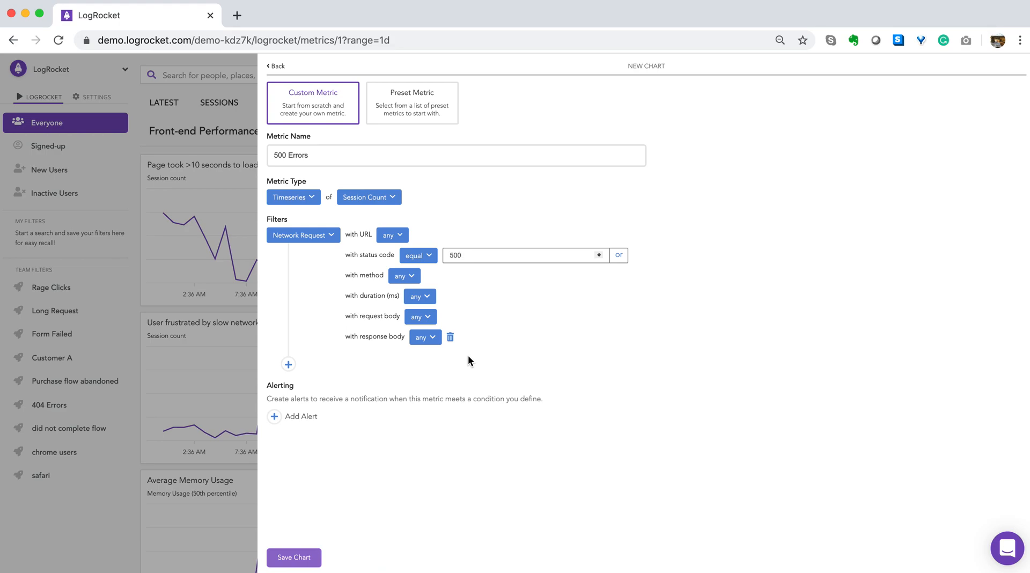
{"action": "mouse_move", "coordinate": [296, 424]}
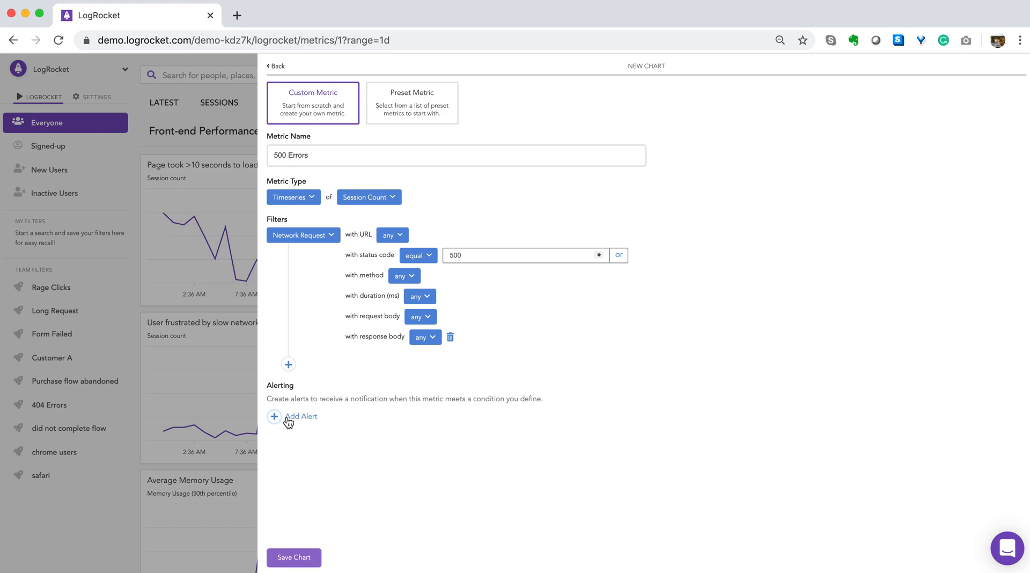
{"action": "mouse_move", "coordinate": [292, 421]}
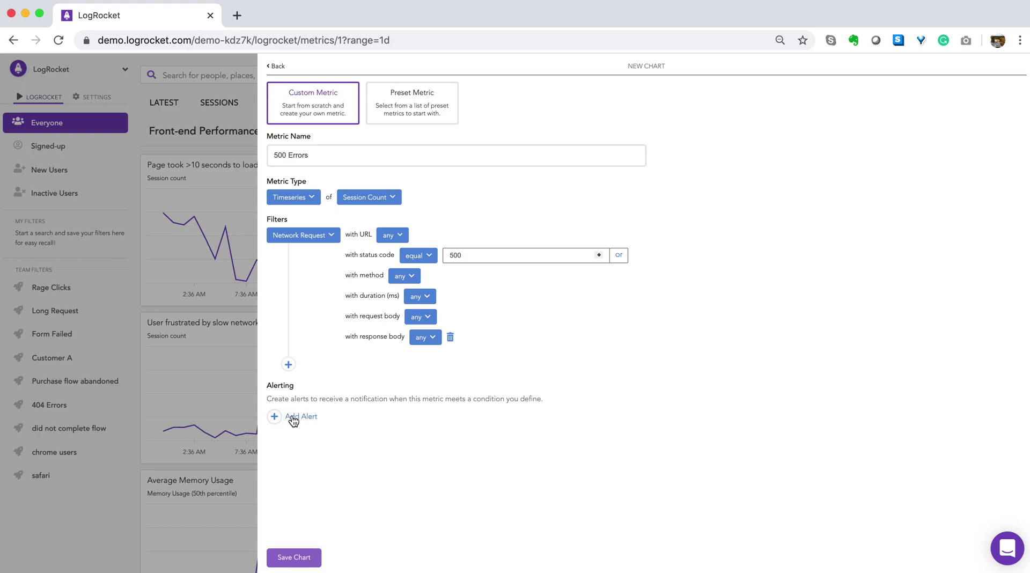
{"action": "mouse_move", "coordinate": [315, 423]}
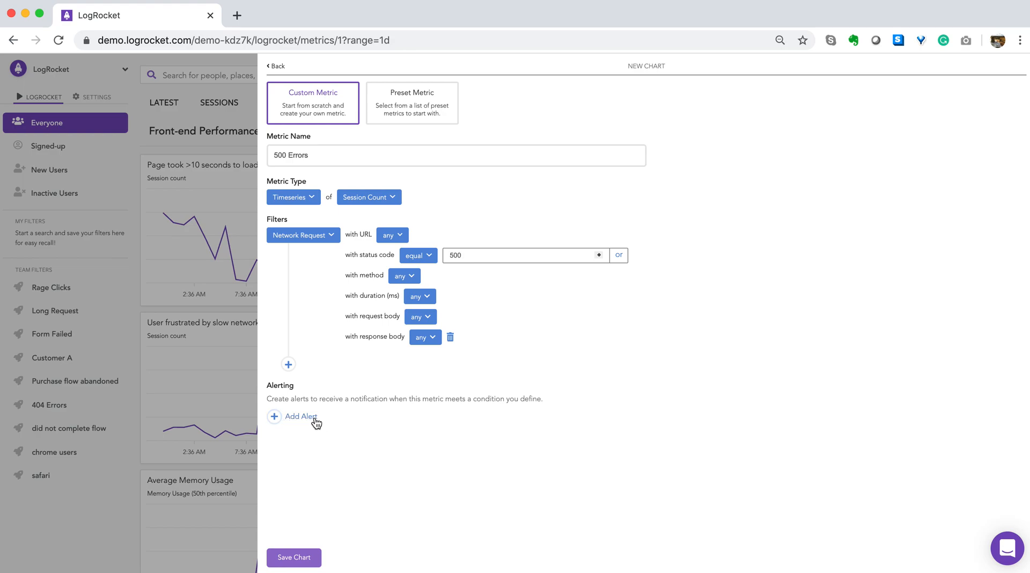
{"action": "mouse_move", "coordinate": [294, 557]}
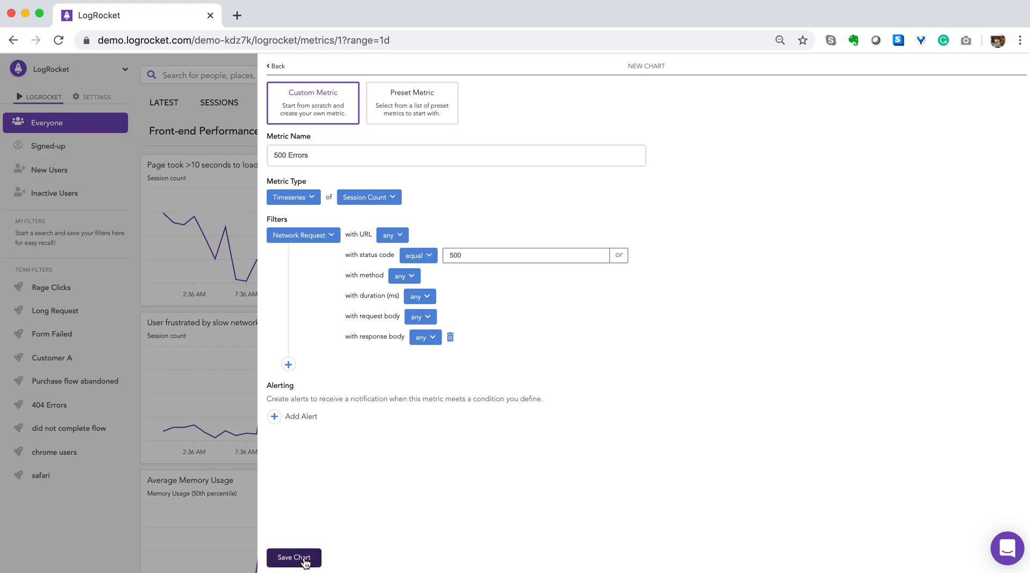
Save the 500 Errors chart and locate it on the Front-end Performance dashboard.
{"action": "left_click", "coordinate": [294, 557]}
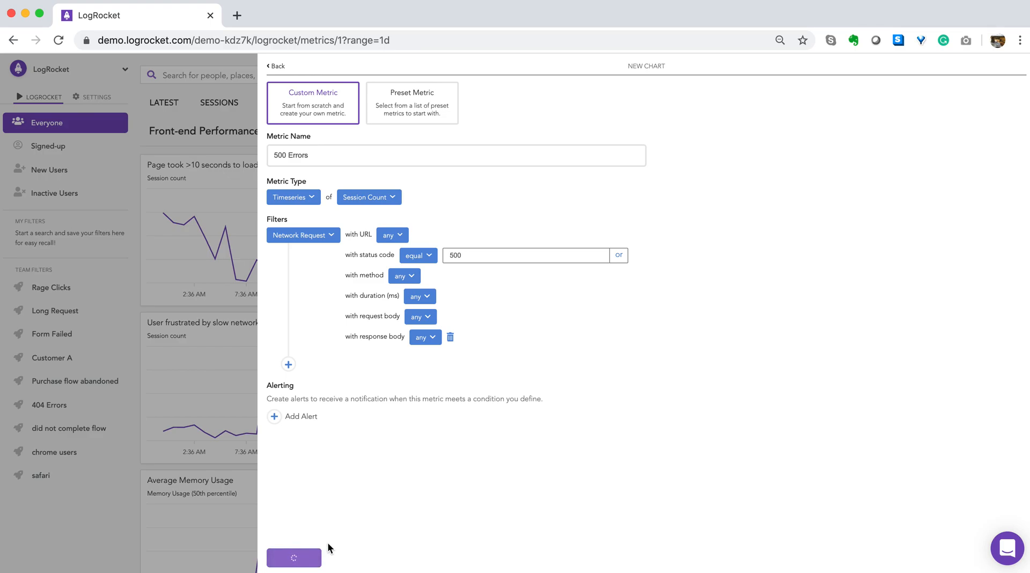
{"action": "left_click", "coordinate": [295, 557]}
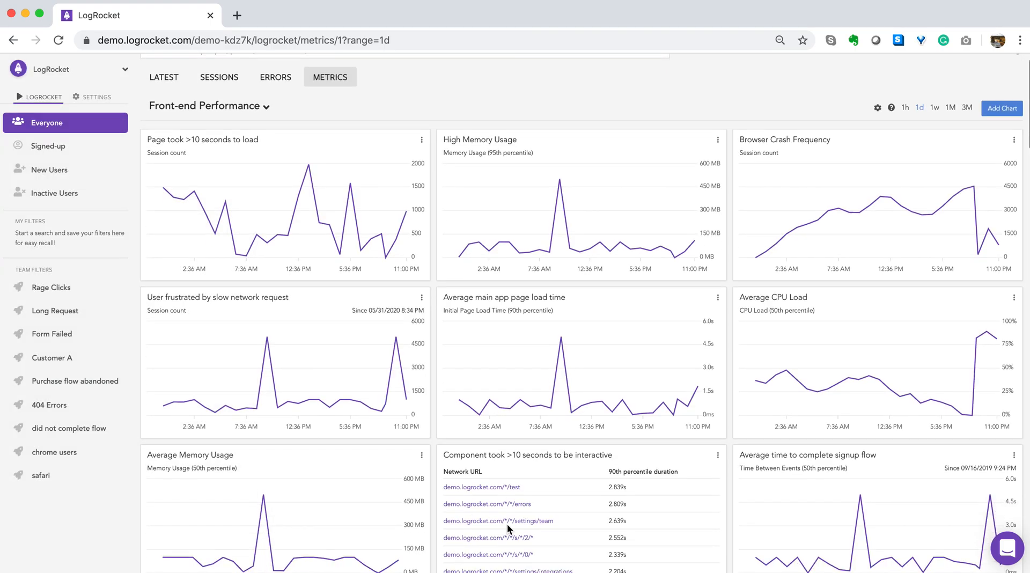
{"action": "scroll", "scroll_direction": "down", "scroll_amount": 3}
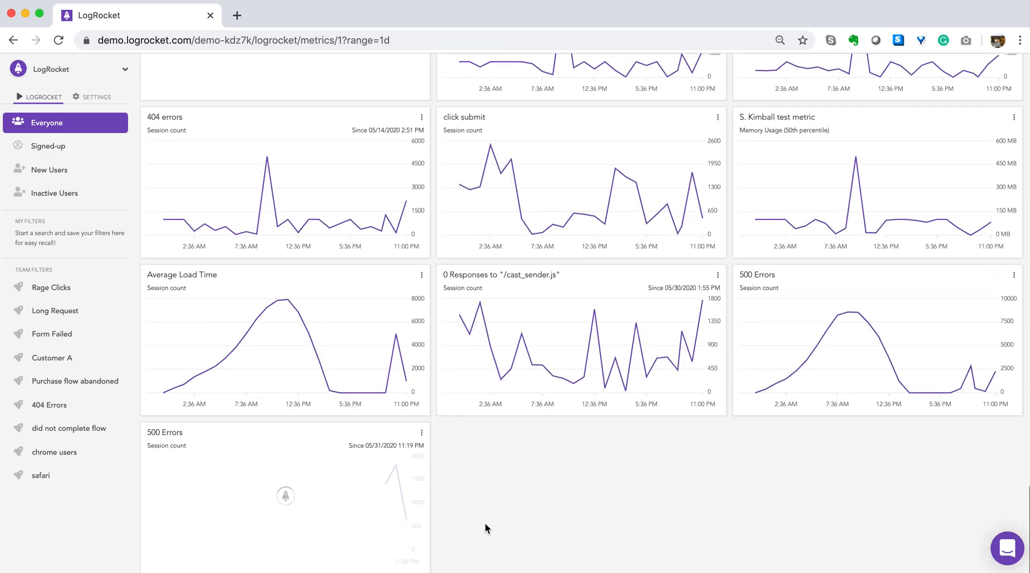
{"action": "mouse_move", "coordinate": [340, 468]}
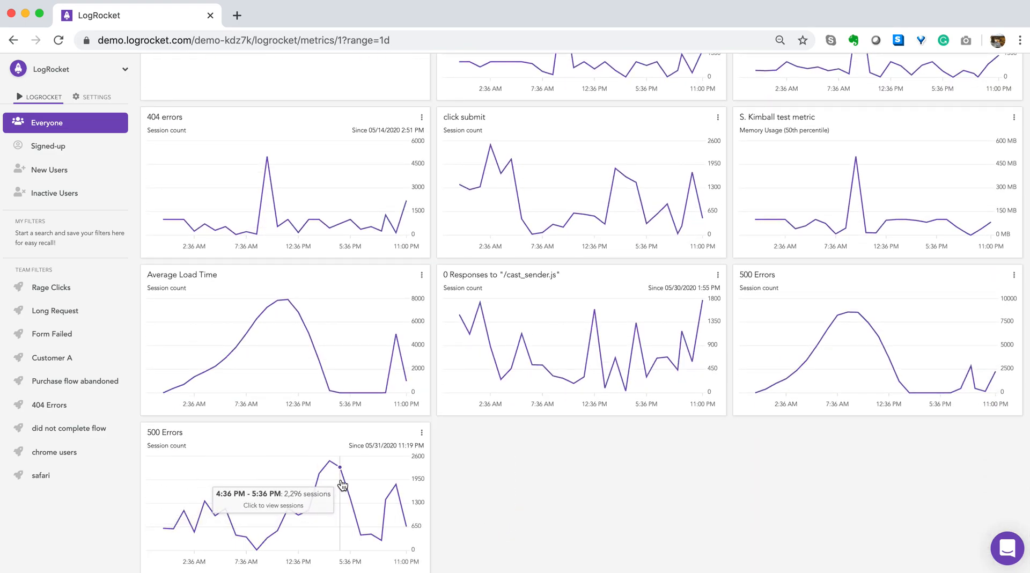
{"action": "mouse_move", "coordinate": [430, 475]}
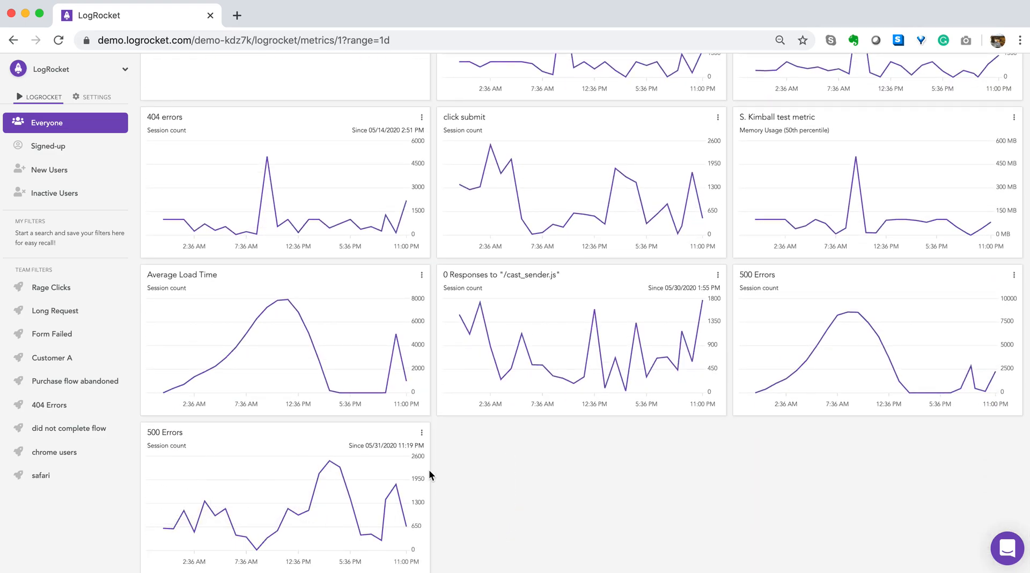
Drill into the sessions behind the 3:36 PM – 4:36 PM peak of the 500 Errors chart.
{"action": "scroll", "scroll_direction": "up", "scroll_amount": 3}
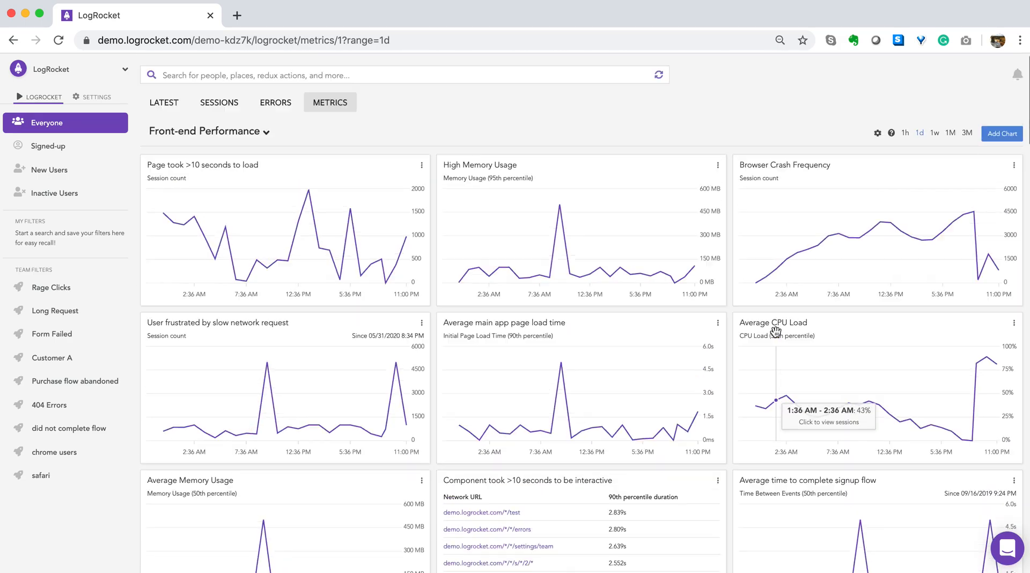
{"action": "mouse_move", "coordinate": [935, 132]}
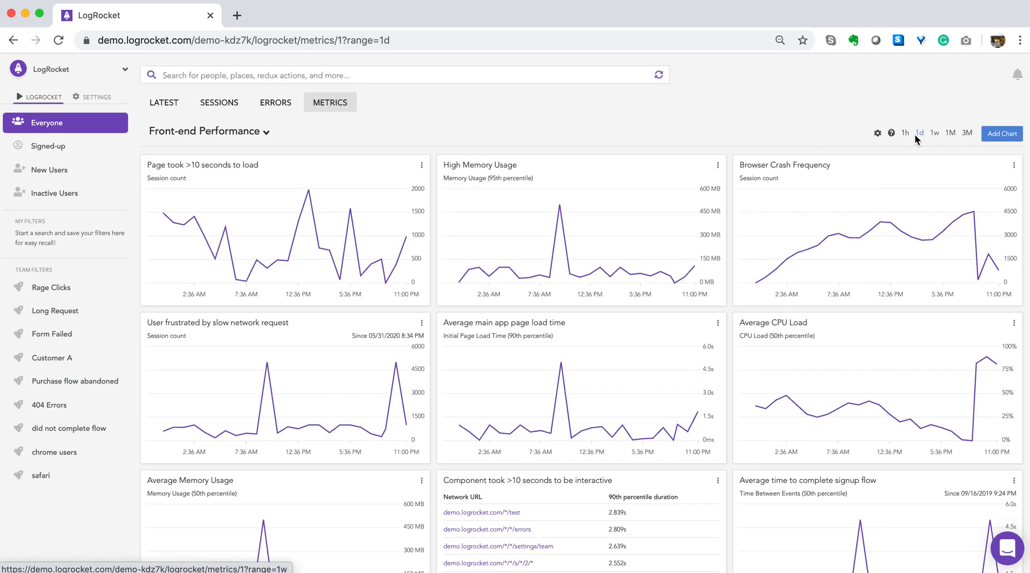
{"action": "scroll", "scroll_direction": "down", "scroll_amount": 3}
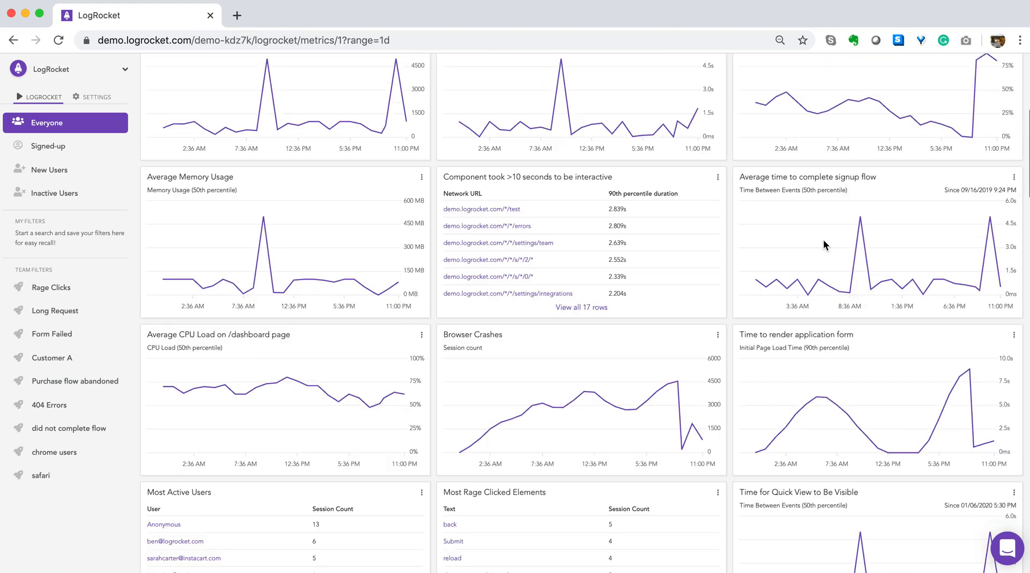
{"action": "scroll", "scroll_direction": "down", "scroll_amount": 3}
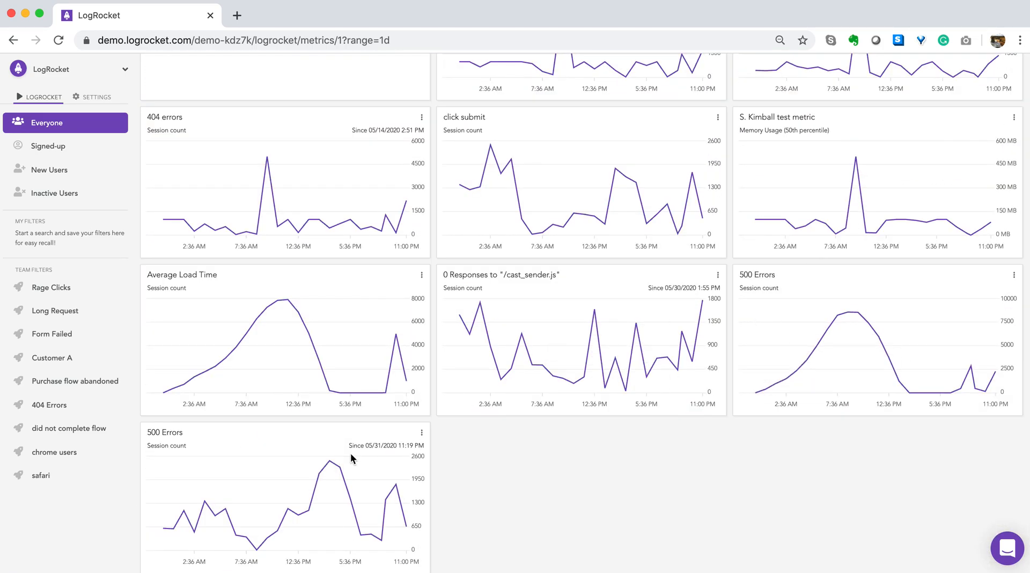
{"action": "mouse_move", "coordinate": [330, 463]}
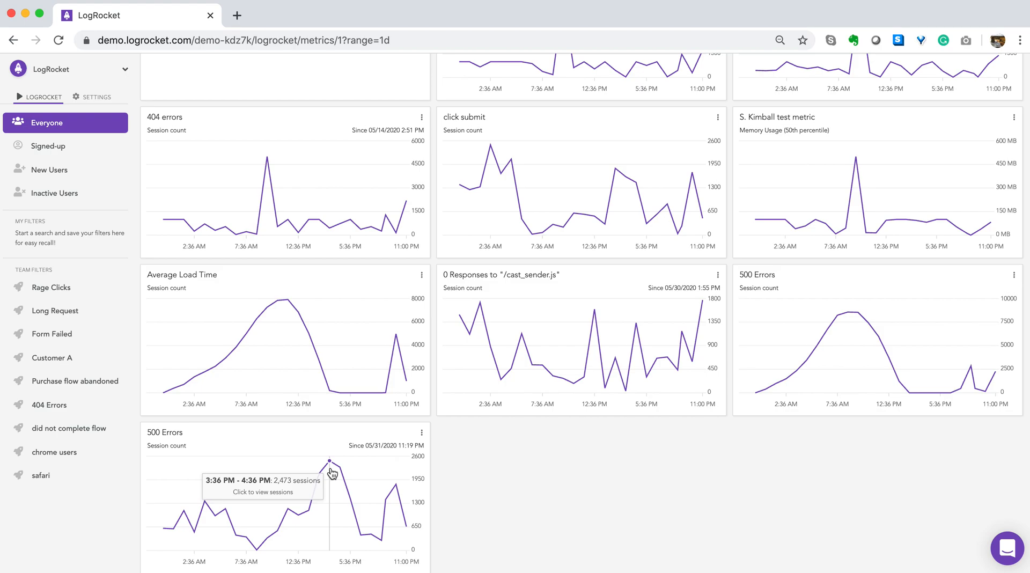
{"action": "left_click", "coordinate": [329, 461]}
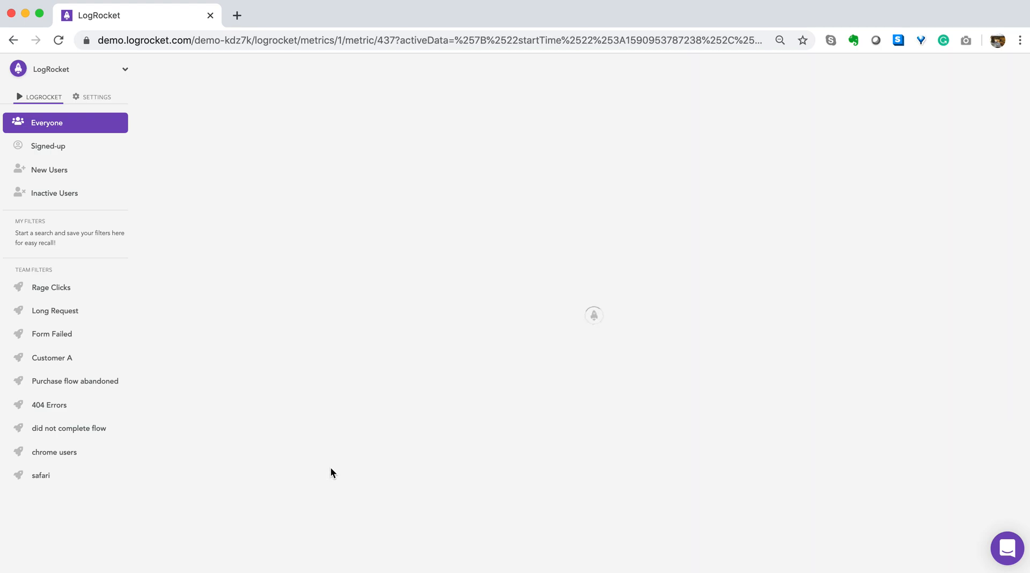